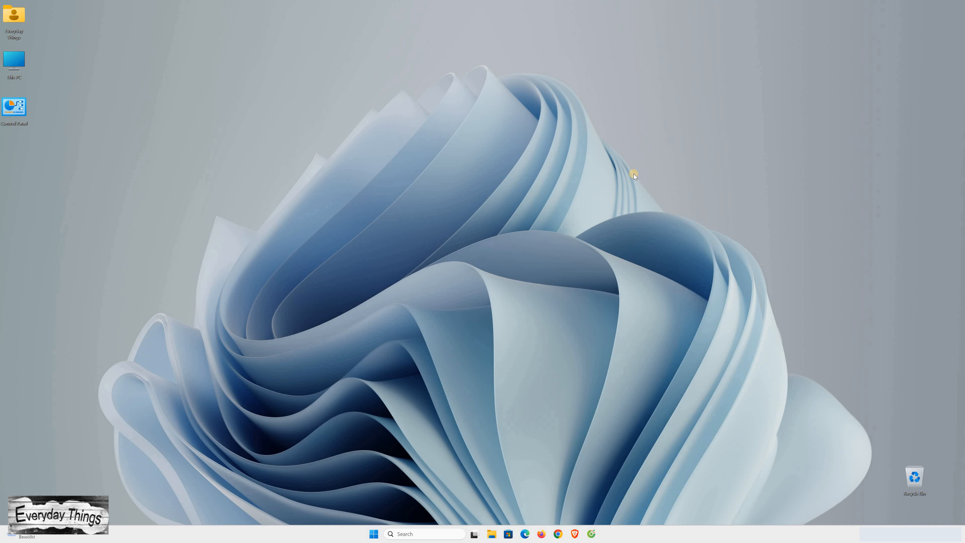
{"action": "mouse_move", "coordinate": [208, 339]}
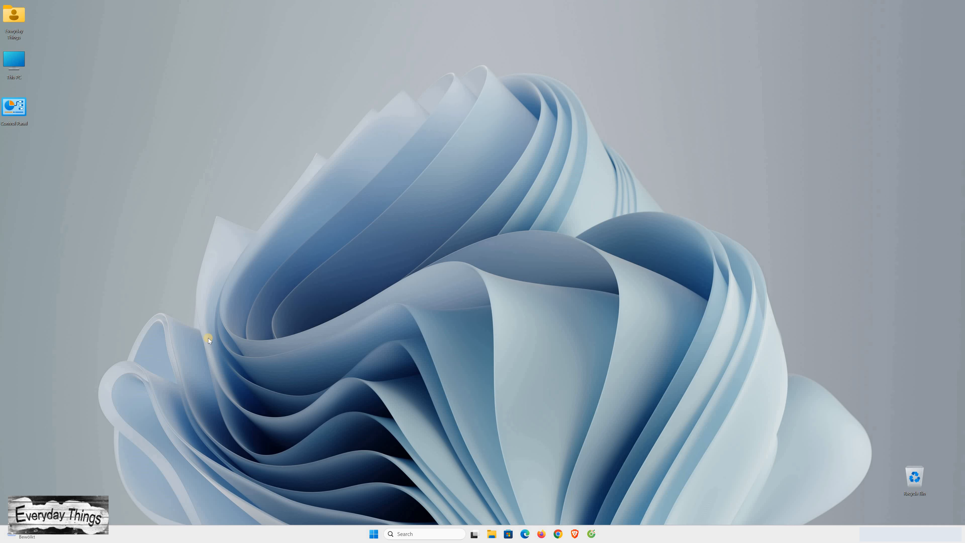
- Launch the Settings app from the Start menu's pinned apps
{"action": "left_click", "coordinate": [374, 534]}
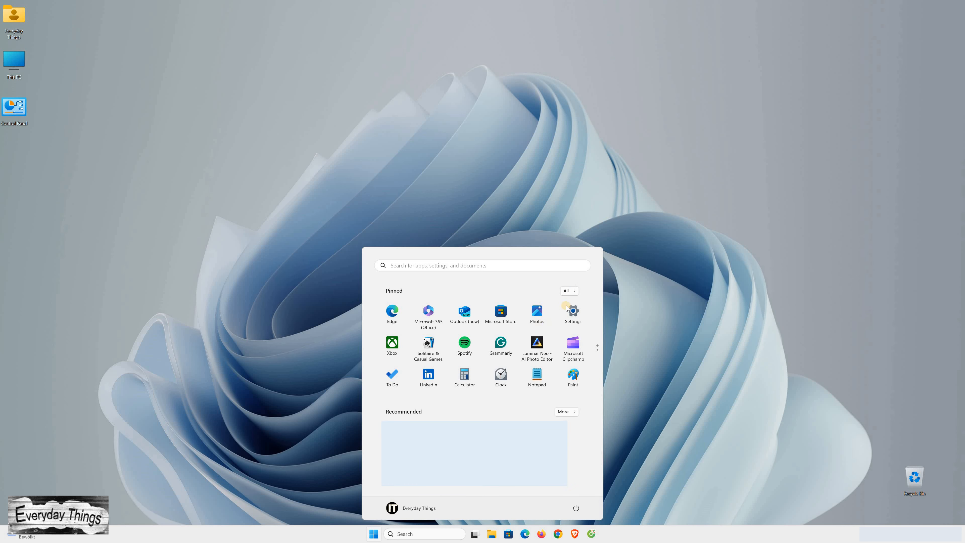
{"action": "left_click", "coordinate": [572, 313]}
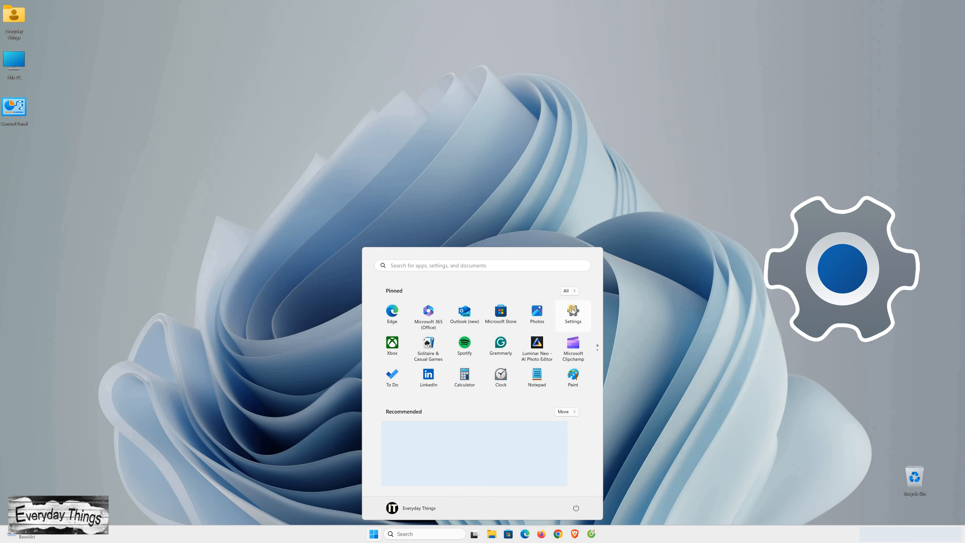
{"action": "left_click", "coordinate": [573, 312]}
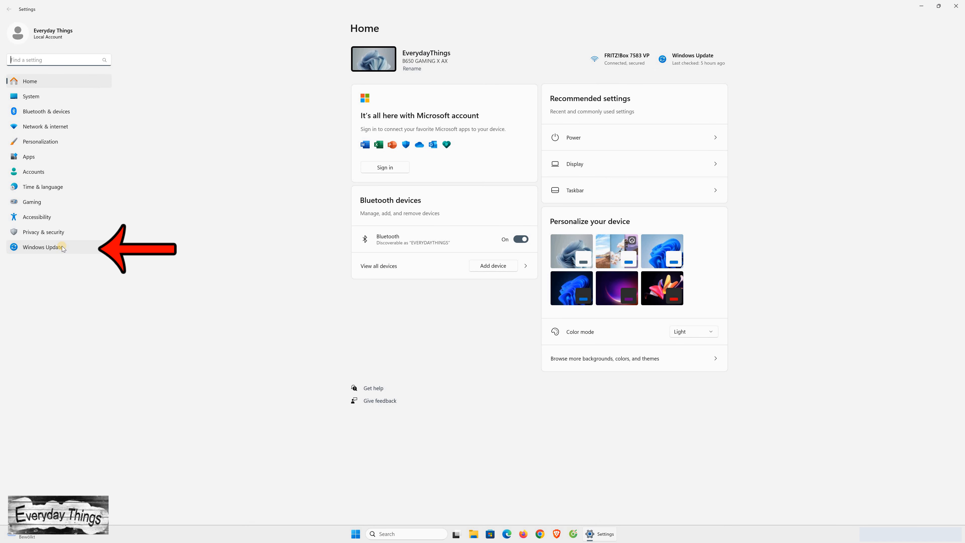
- On the Windows Update page, pause updates for 1 week
{"action": "left_click", "coordinate": [42, 247]}
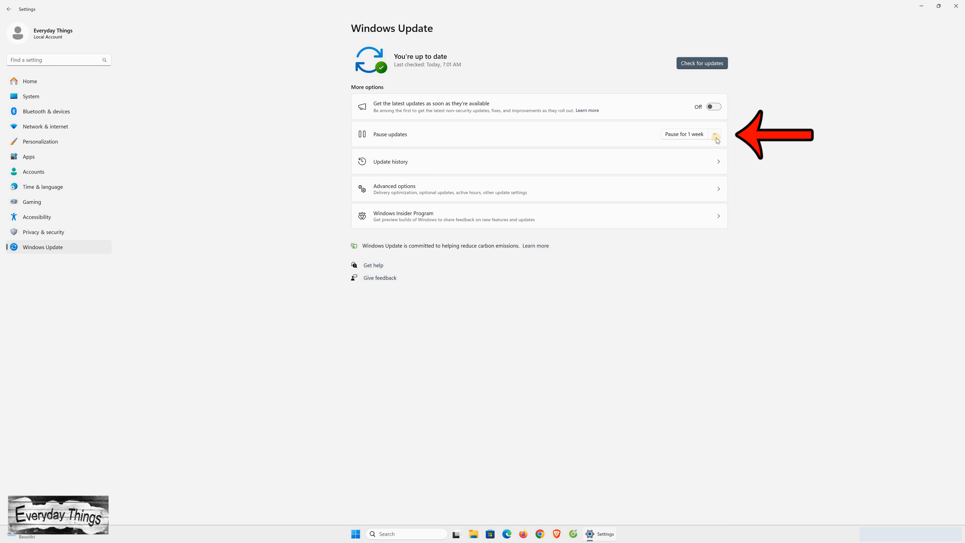
{"action": "left_click", "coordinate": [713, 134]}
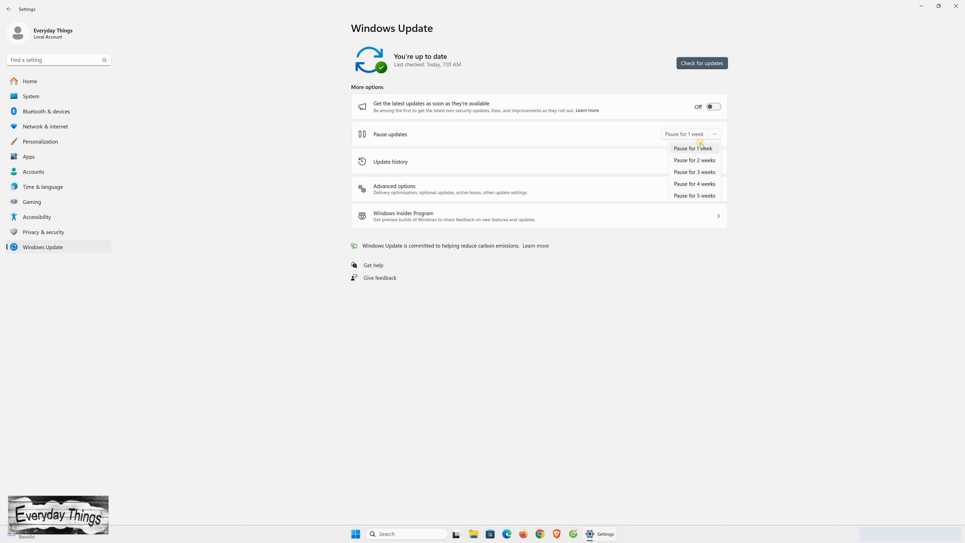
{"action": "left_click", "coordinate": [693, 148]}
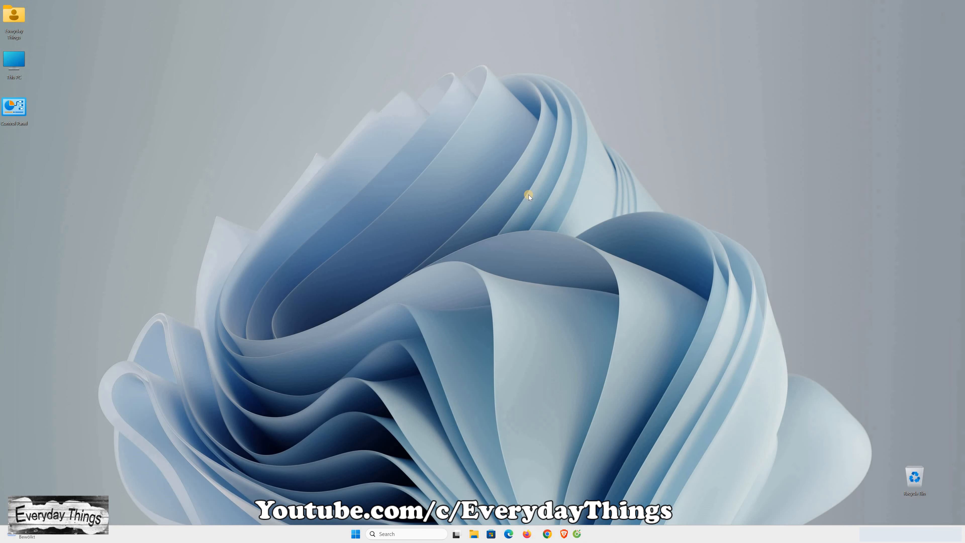
- Run services.msc from the Win+R prompt to launch the Services console
{"action": "key", "text": "win+r"}
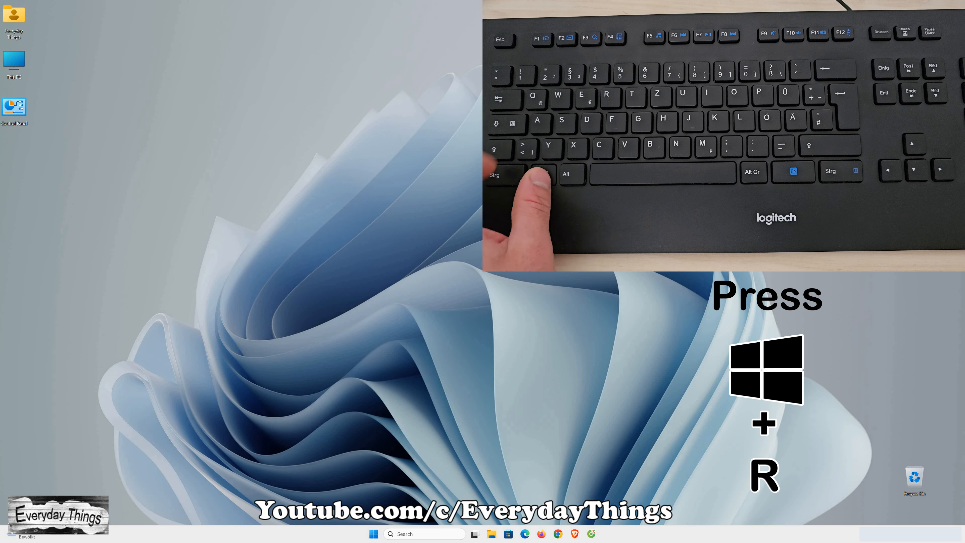
{"action": "key", "text": "Win+r"}
{"action": "type", "text": "services.msc"}
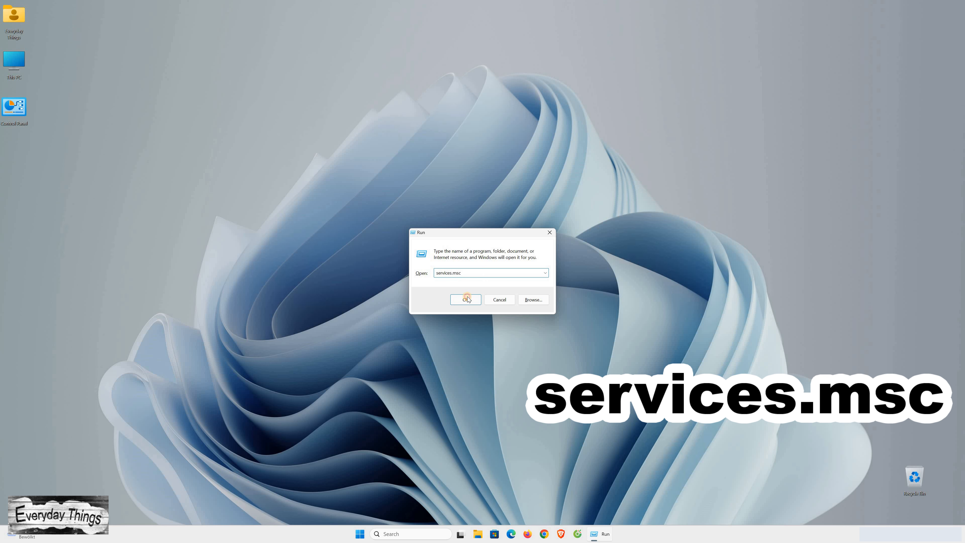
{"action": "left_click", "coordinate": [465, 299]}
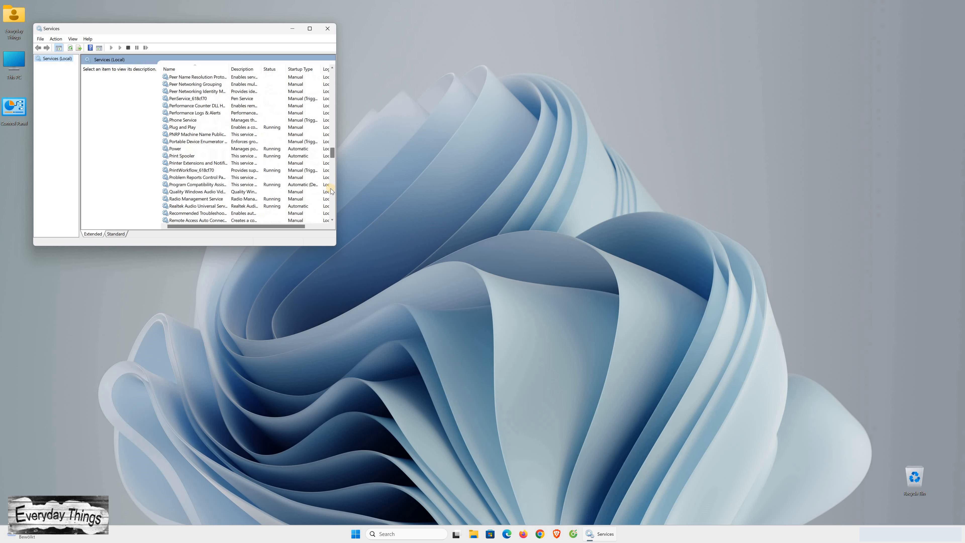
- Scroll the services list and select the Windows Update service
{"action": "scroll", "scroll_direction": "down", "scroll_amount": 3}
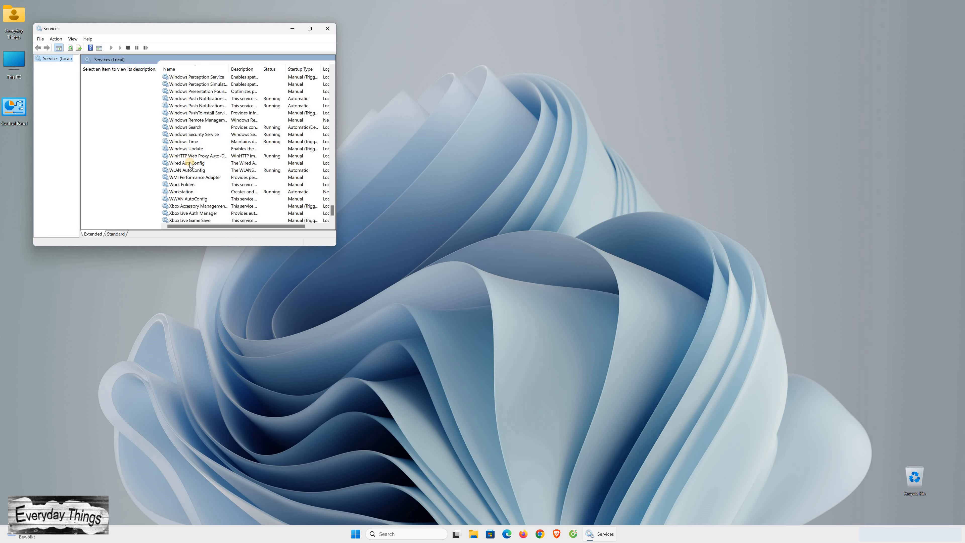
{"action": "mouse_move", "coordinate": [184, 149]}
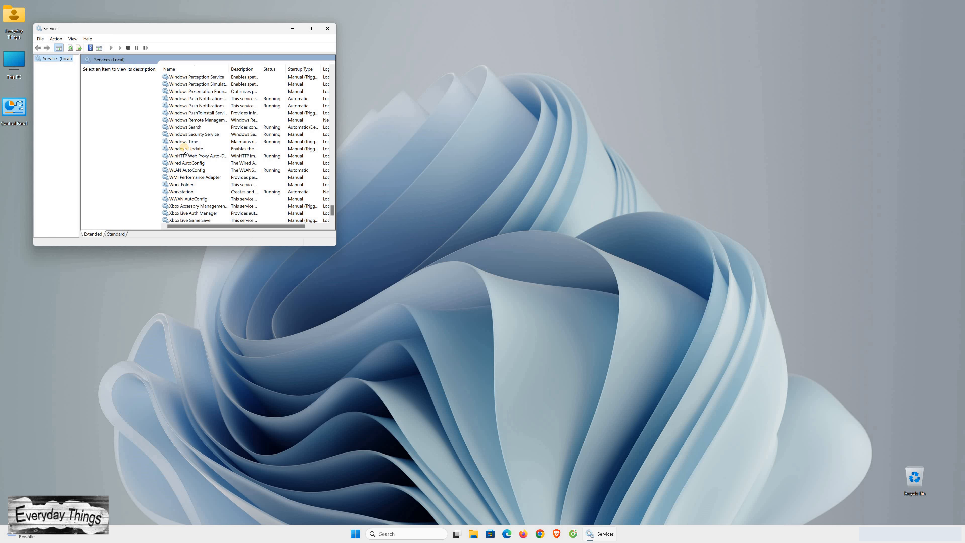
{"action": "left_click", "coordinate": [186, 149]}
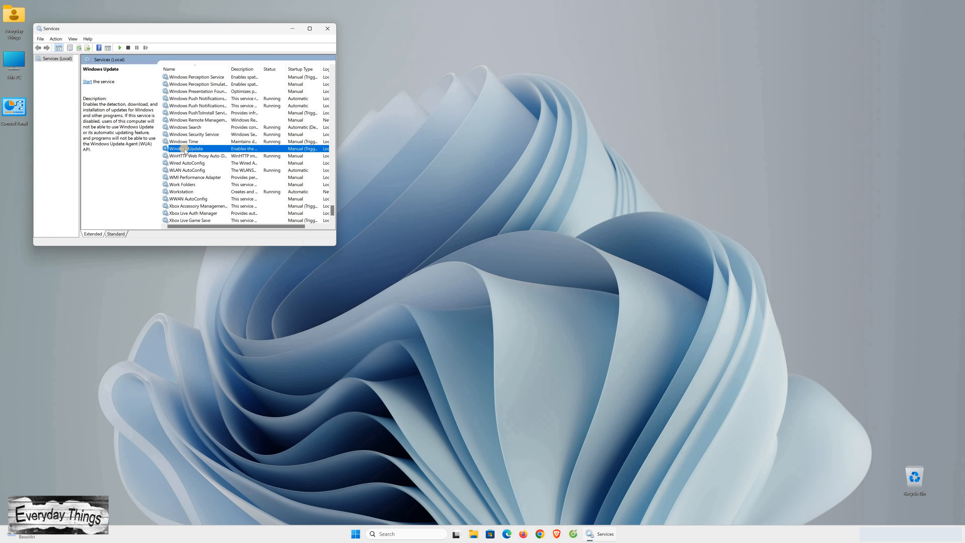
- Set the Windows Update service's Startup type to Disabled and apply it
{"action": "double_click", "coordinate": [185, 149]}
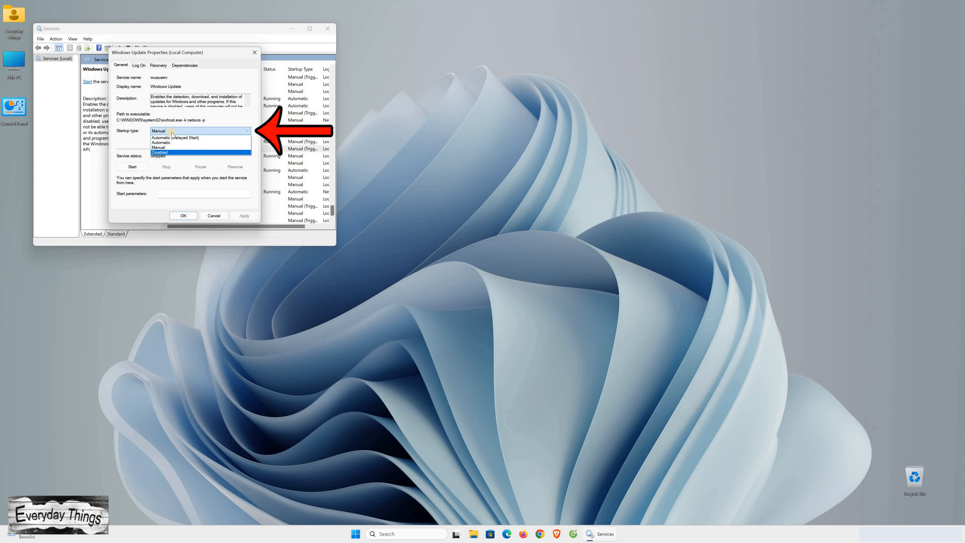
{"action": "left_click", "coordinate": [159, 152]}
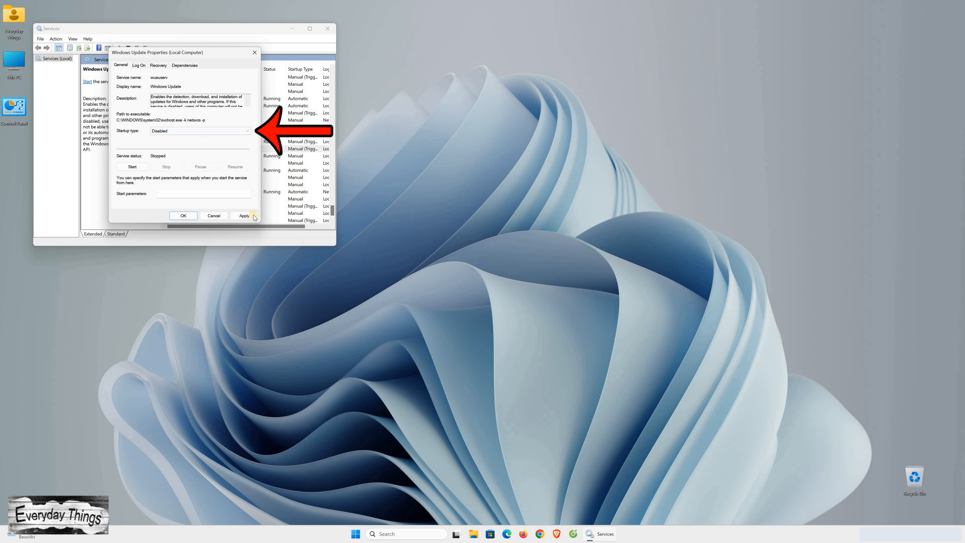
{"action": "left_click", "coordinate": [244, 216]}
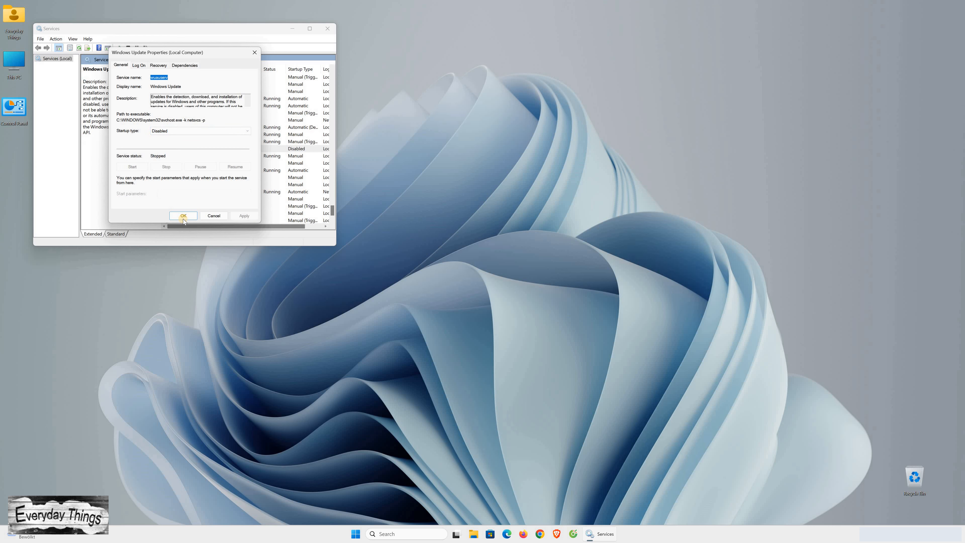
{"action": "left_click", "coordinate": [183, 216]}
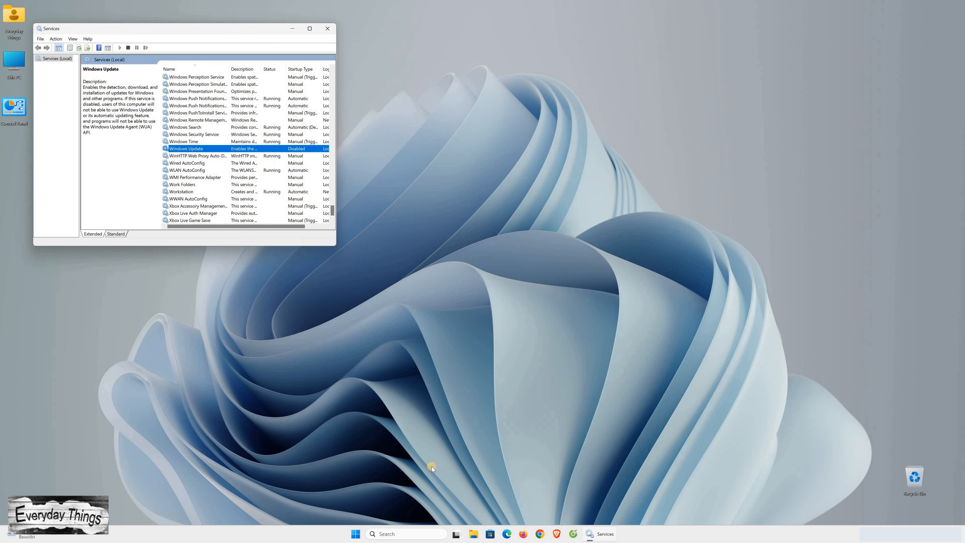
{"action": "mouse_move", "coordinate": [354, 533]}
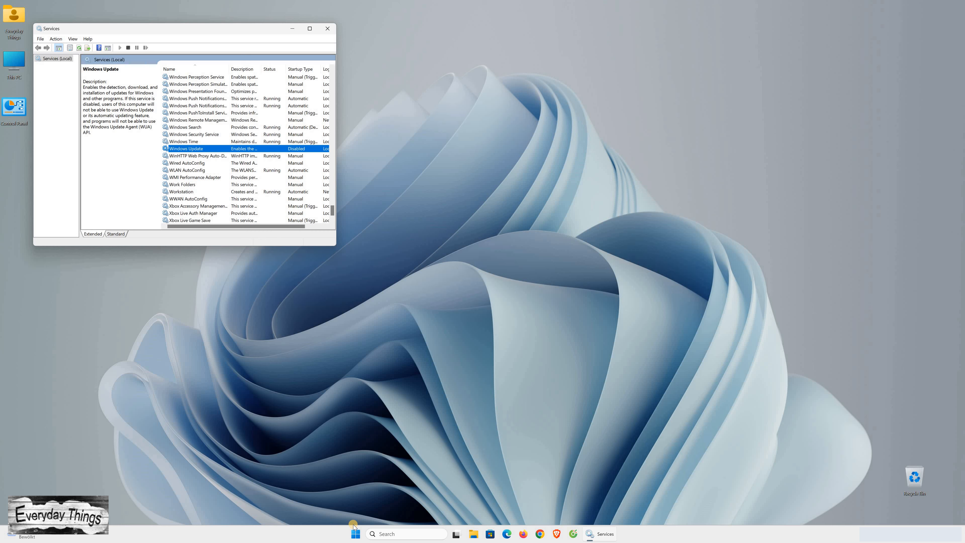